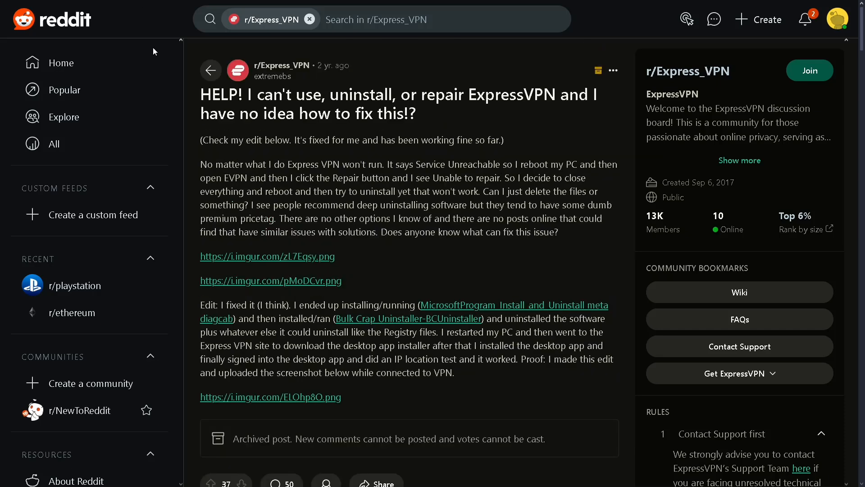
mouse_move(357, 150)
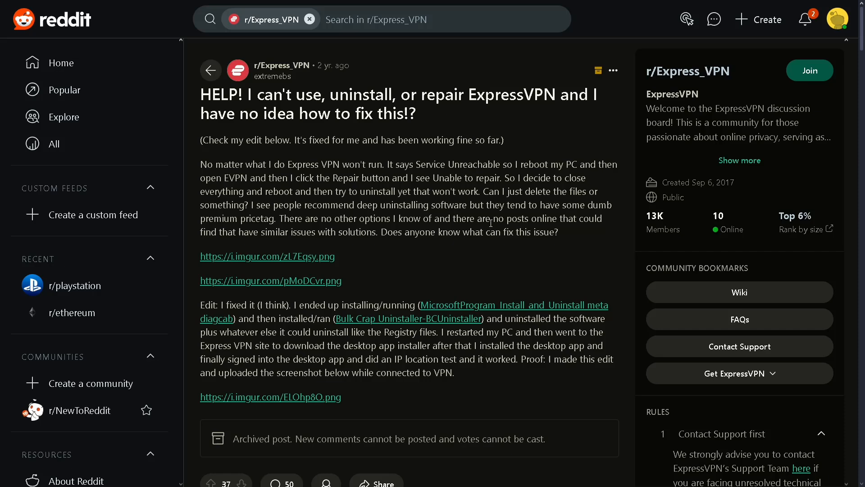
Scroll down the ExpressVPN post until the vote bar and Sort by controls show.
scroll(down, 3)
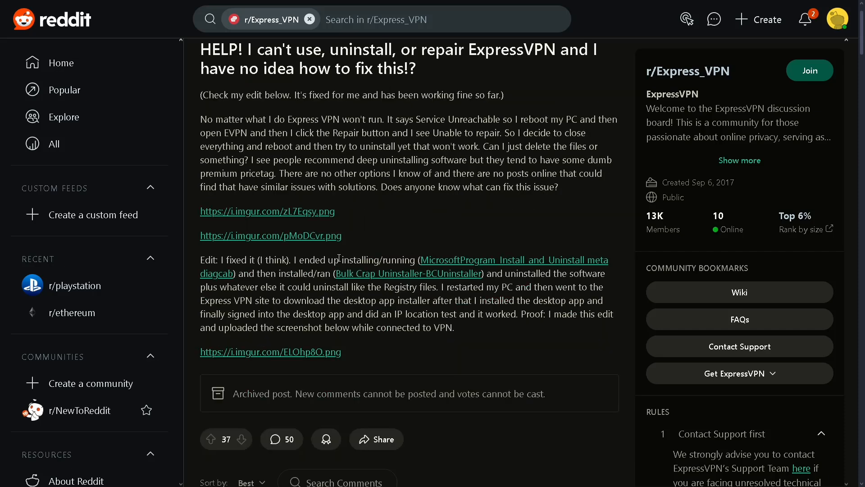
scroll(down, 3)
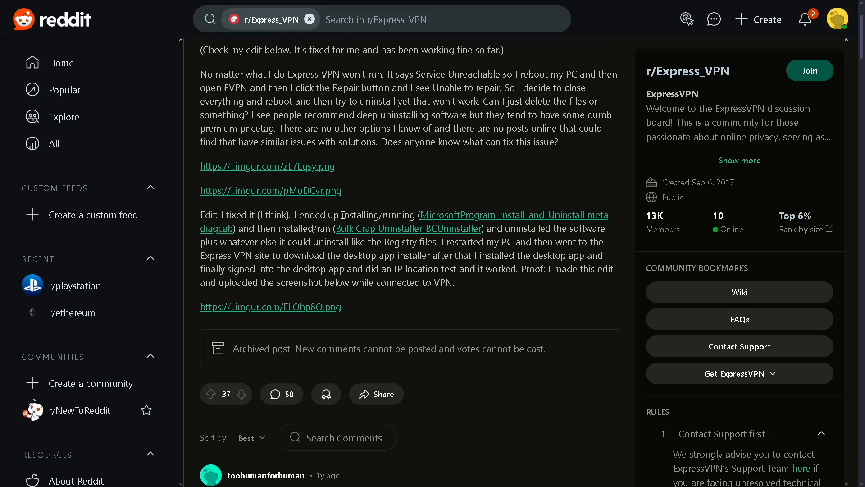
Highlight the edit's explanation of the uninstall fix, then reach the first comment about AstrillVPN.
double_click(361, 215)
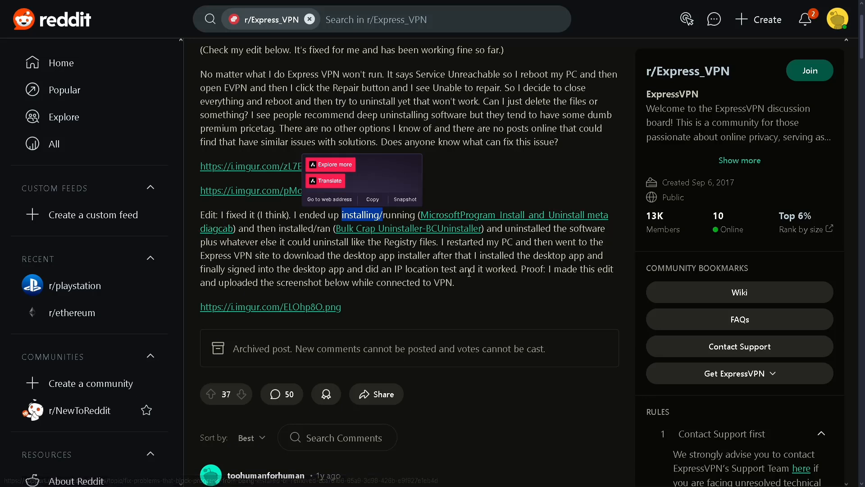
drag(342, 214, 522, 228)
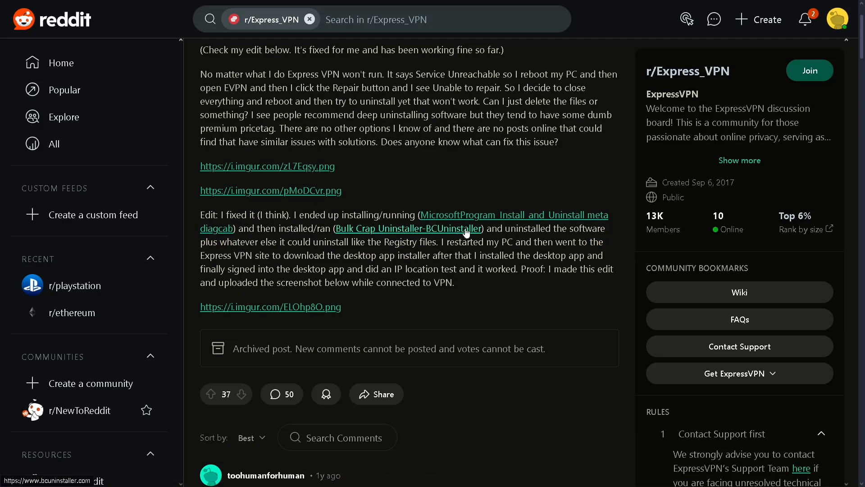
drag(338, 228, 496, 241)
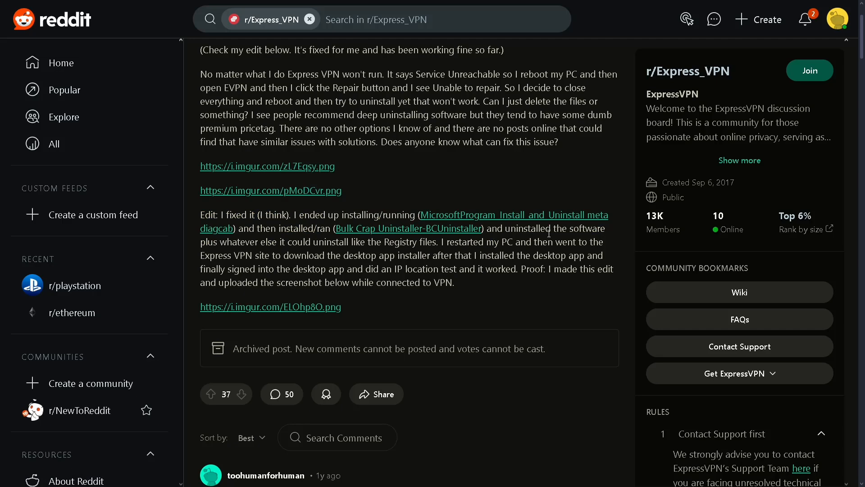
scroll(down, 3)
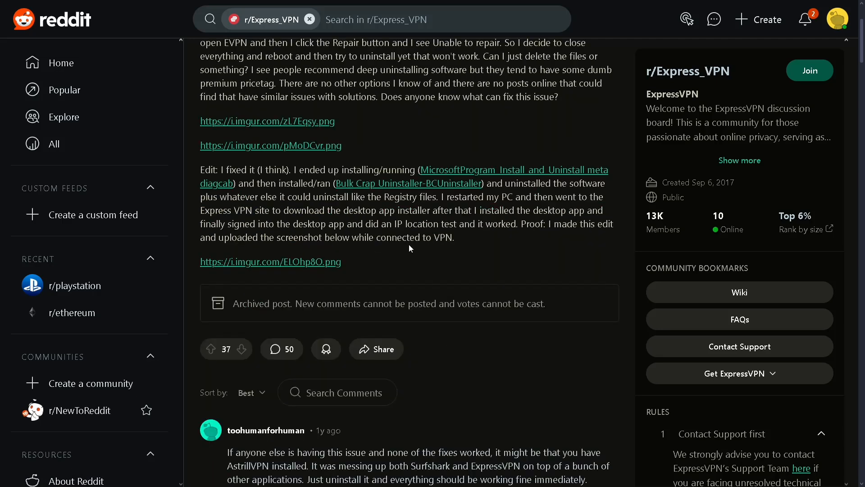